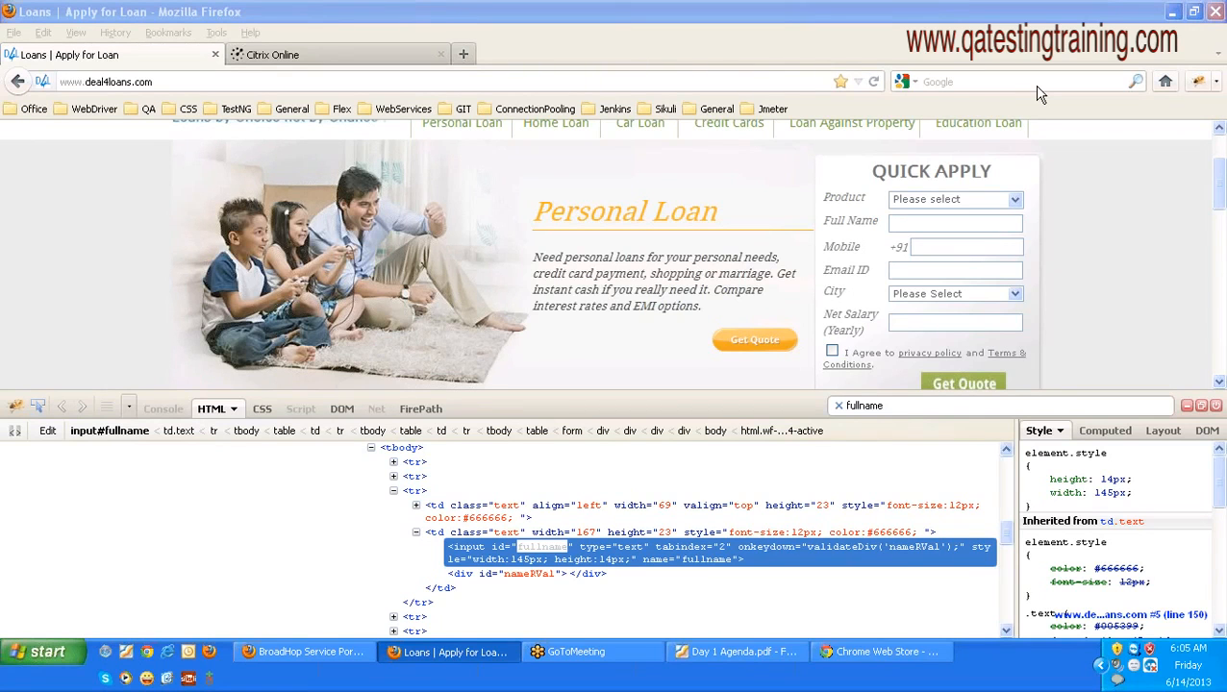
mouse_move(219, 238)
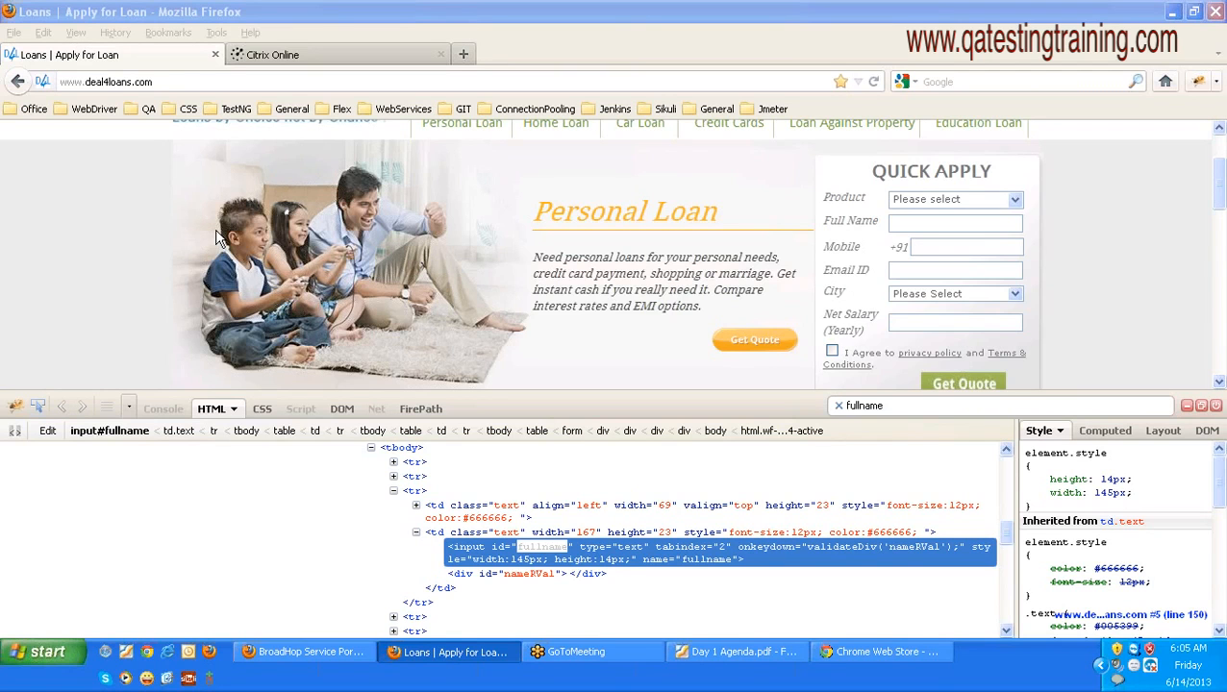
mouse_move(1215, 264)
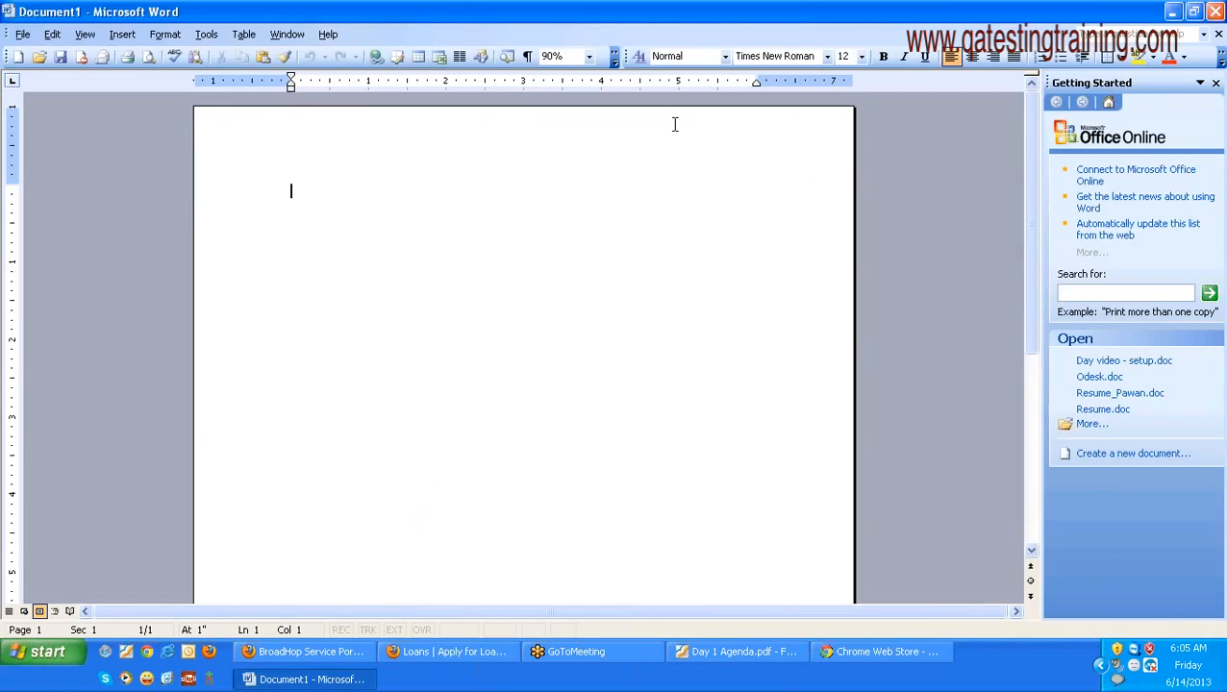
Step: Type the four locator types ID, Name, ClassName and Xpath on separate lines
text(ID)
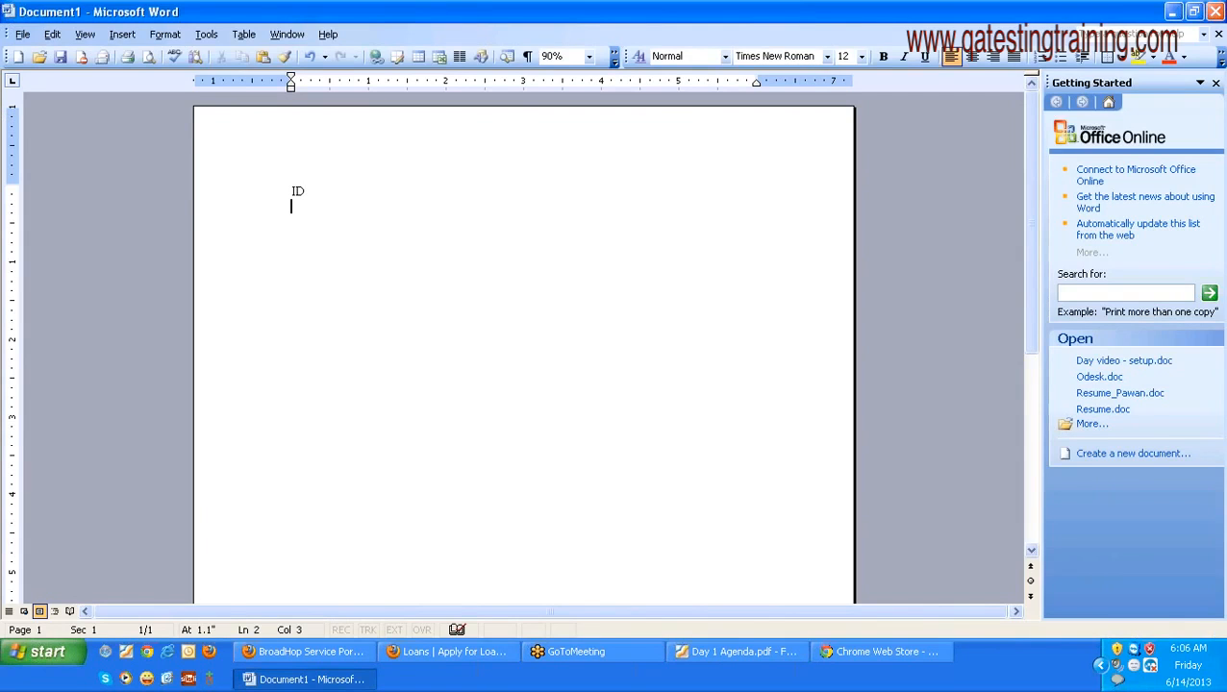
text(Nam)
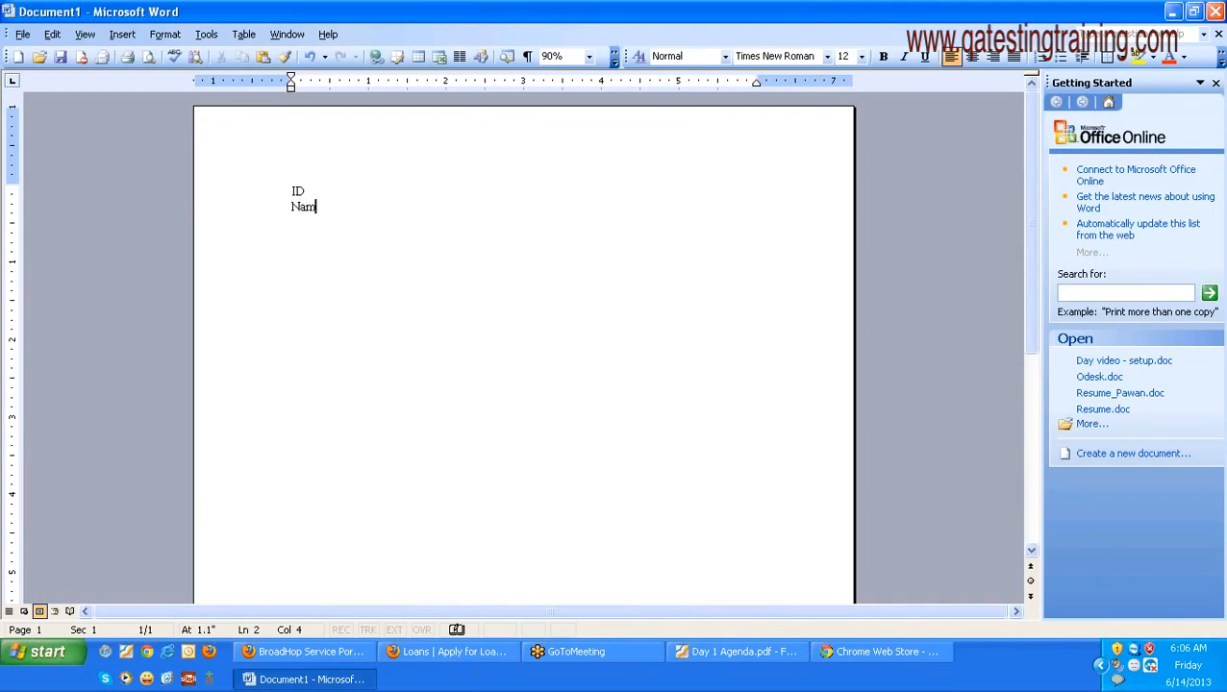
text(e)
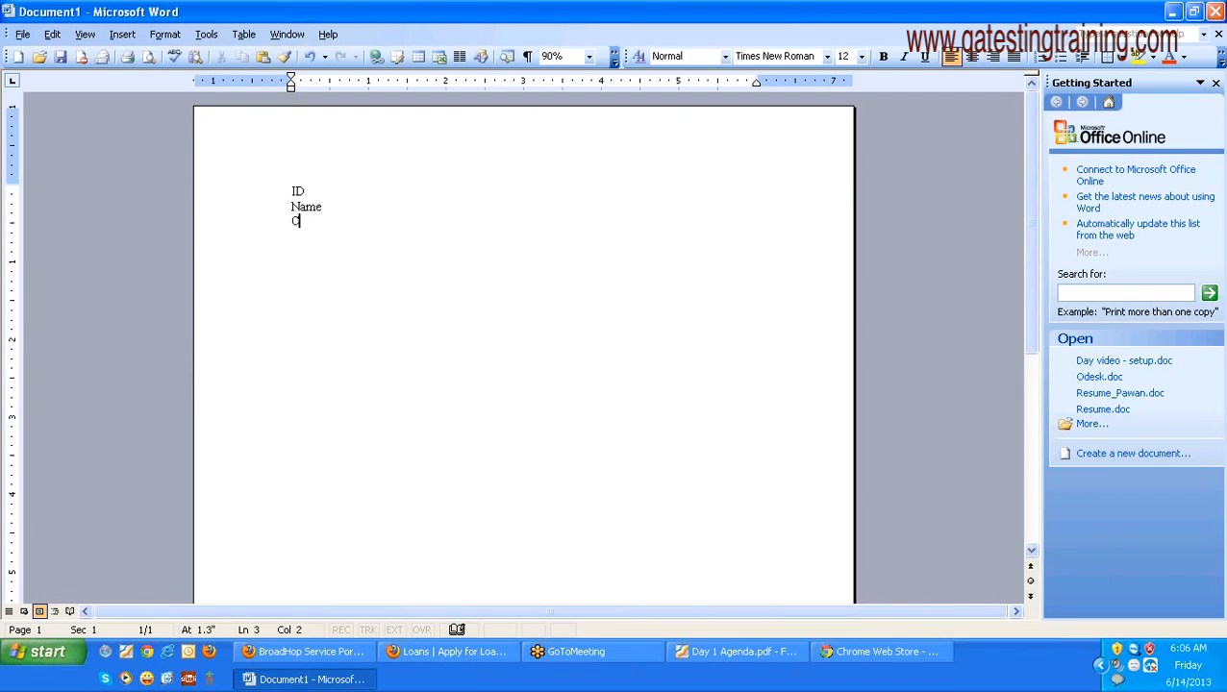
text(lassName)
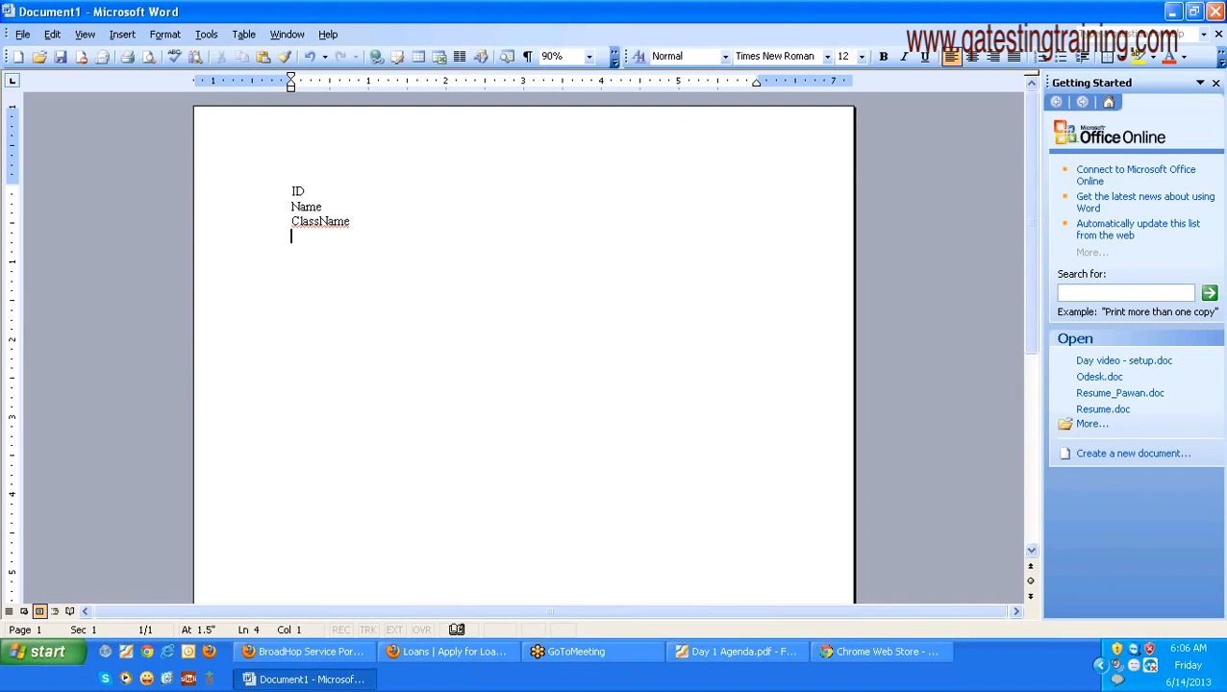
text(Xpa)
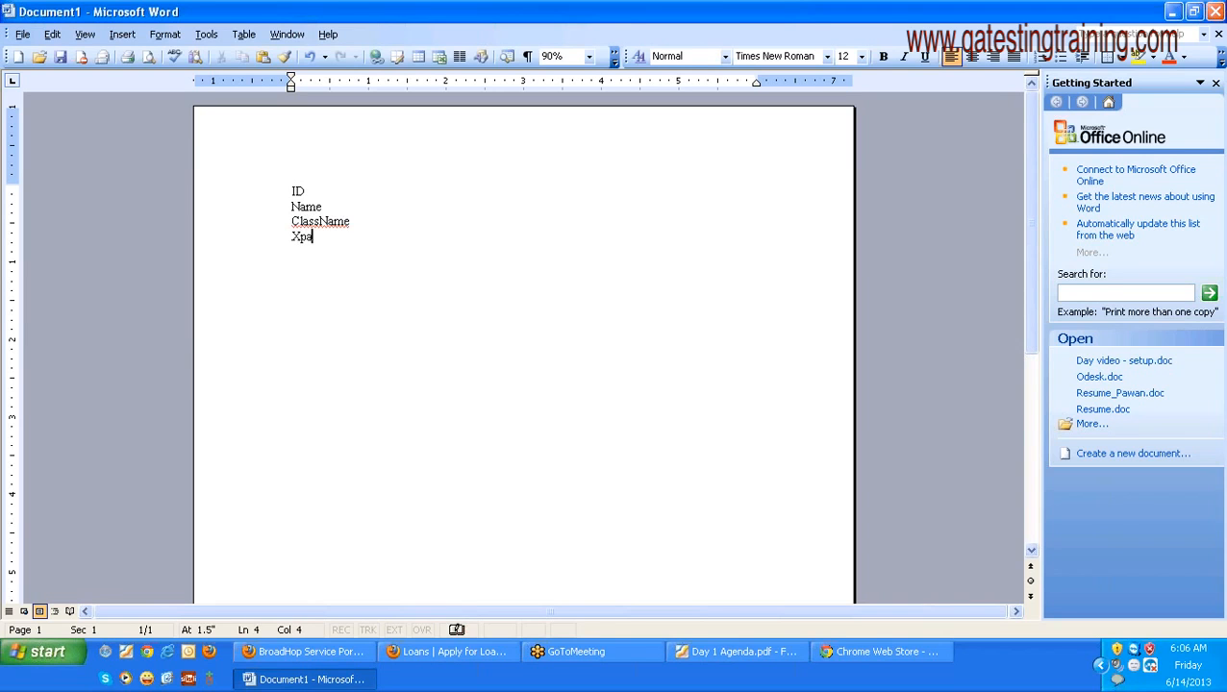
text(th)
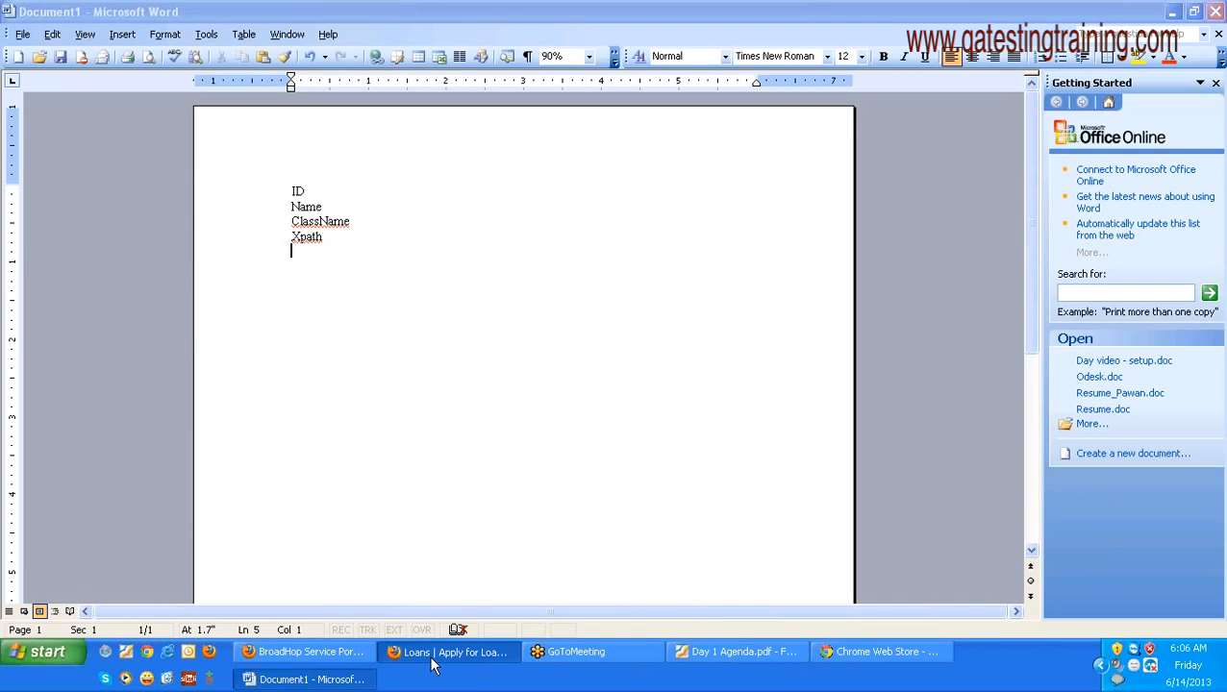
Step: Return to the deal4loans loan page in Firefox and inspect the agreement checkbox markup
click(449, 652)
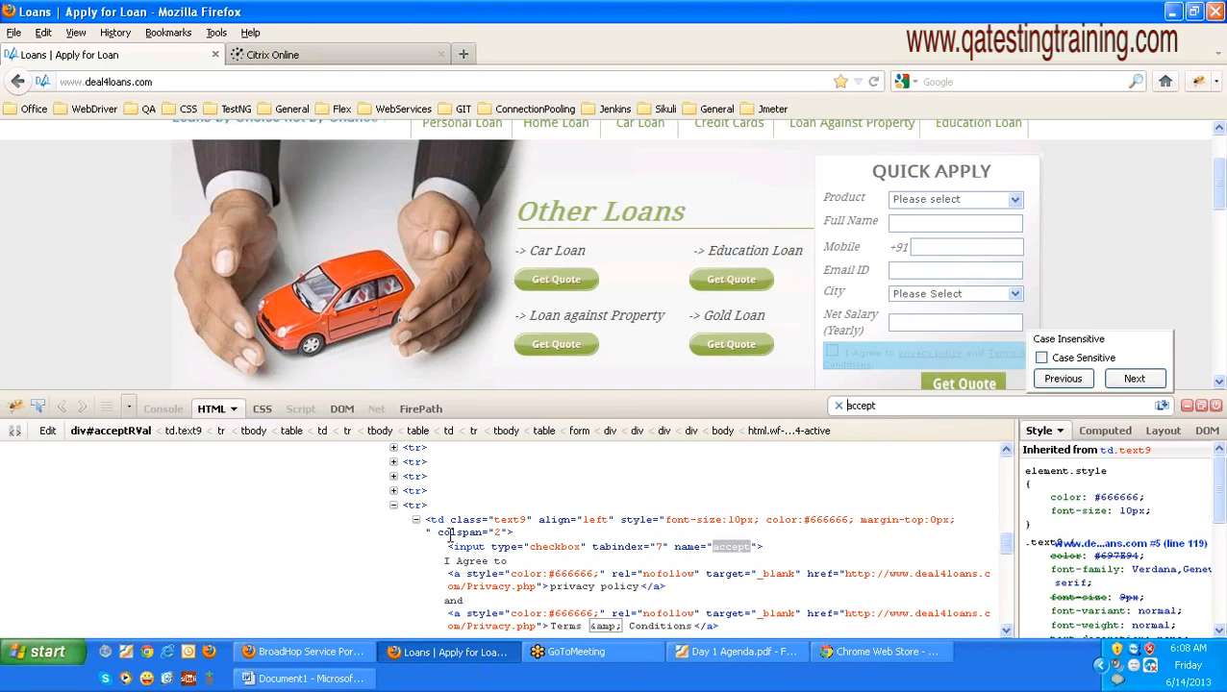
click(1135, 378)
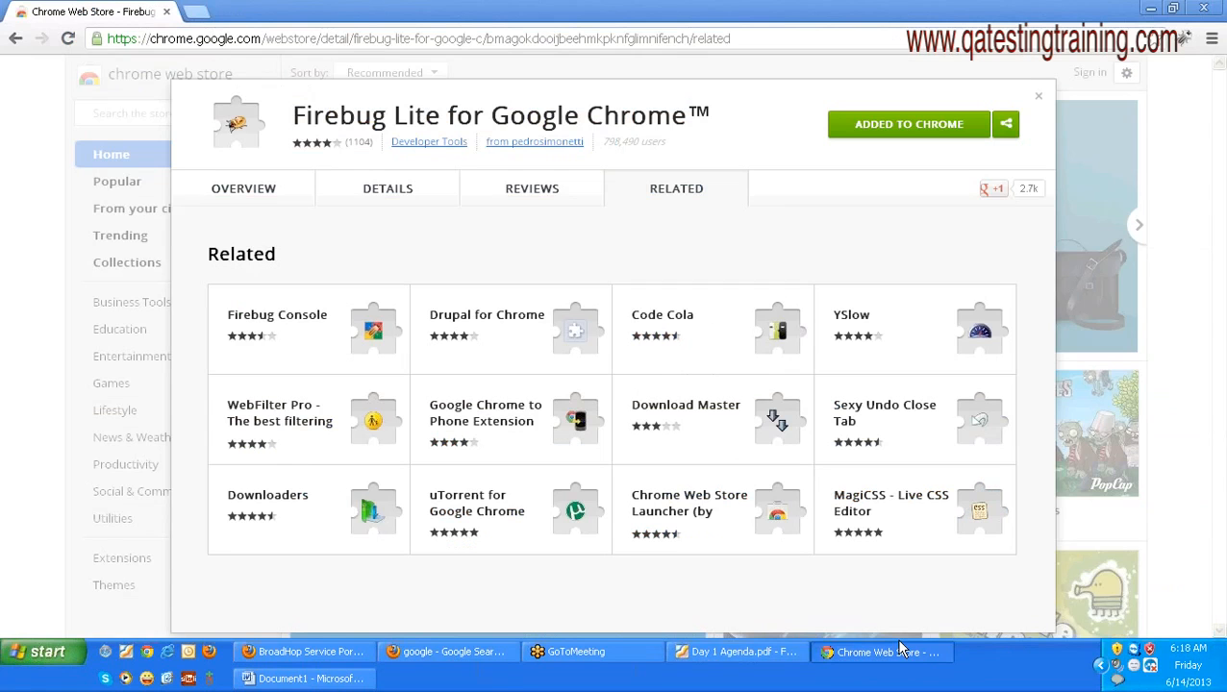
Step: Replace the Web Store address with google.com to load Google
double_click(419, 116)
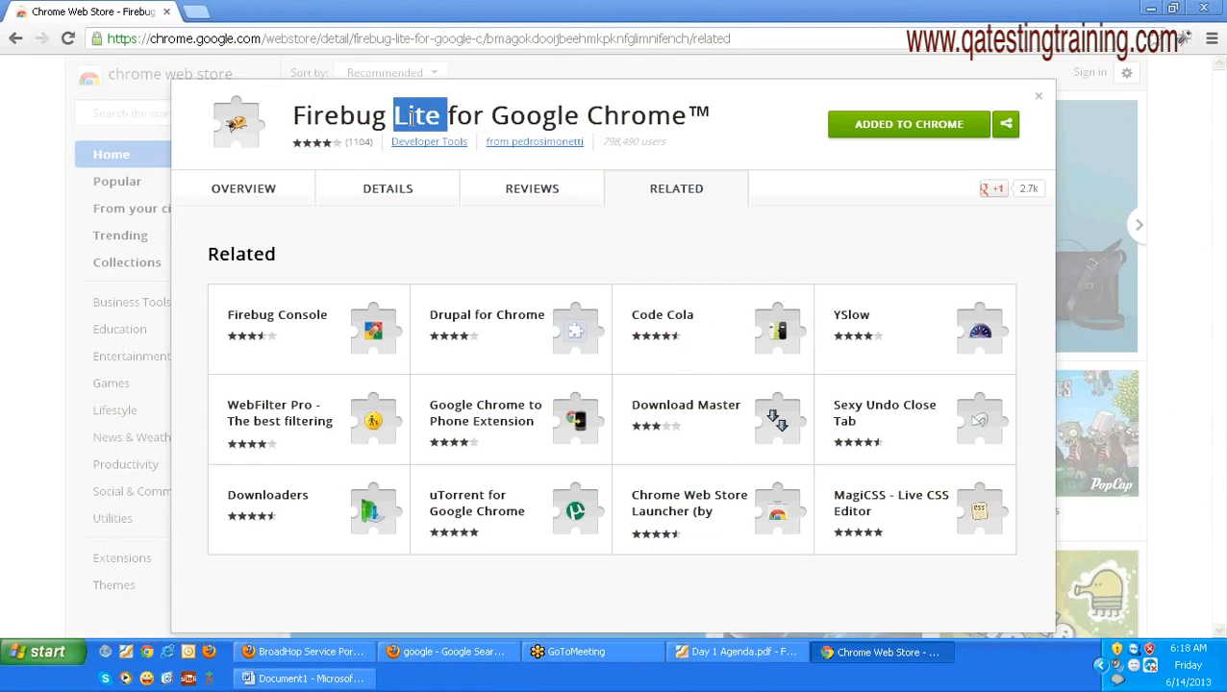
click(414, 39)
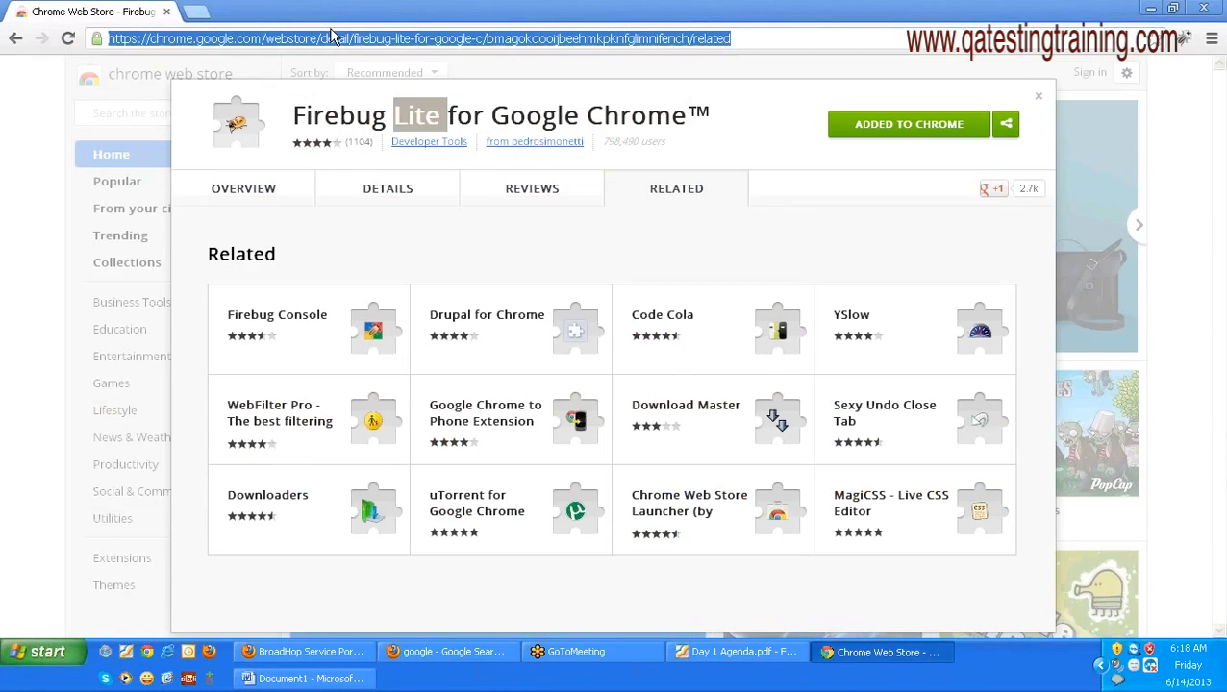
text(google.com)
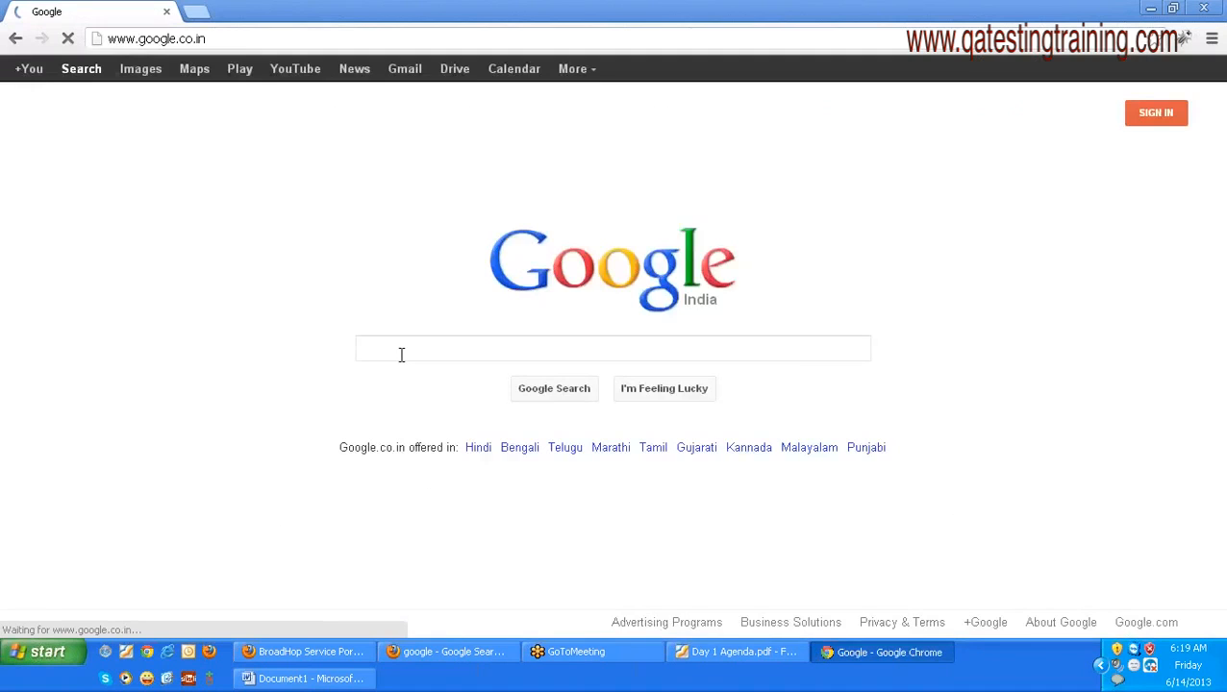
Step: Search Google for 'firebug' and open the Firebug Lite for Chrome result
click(612, 349)
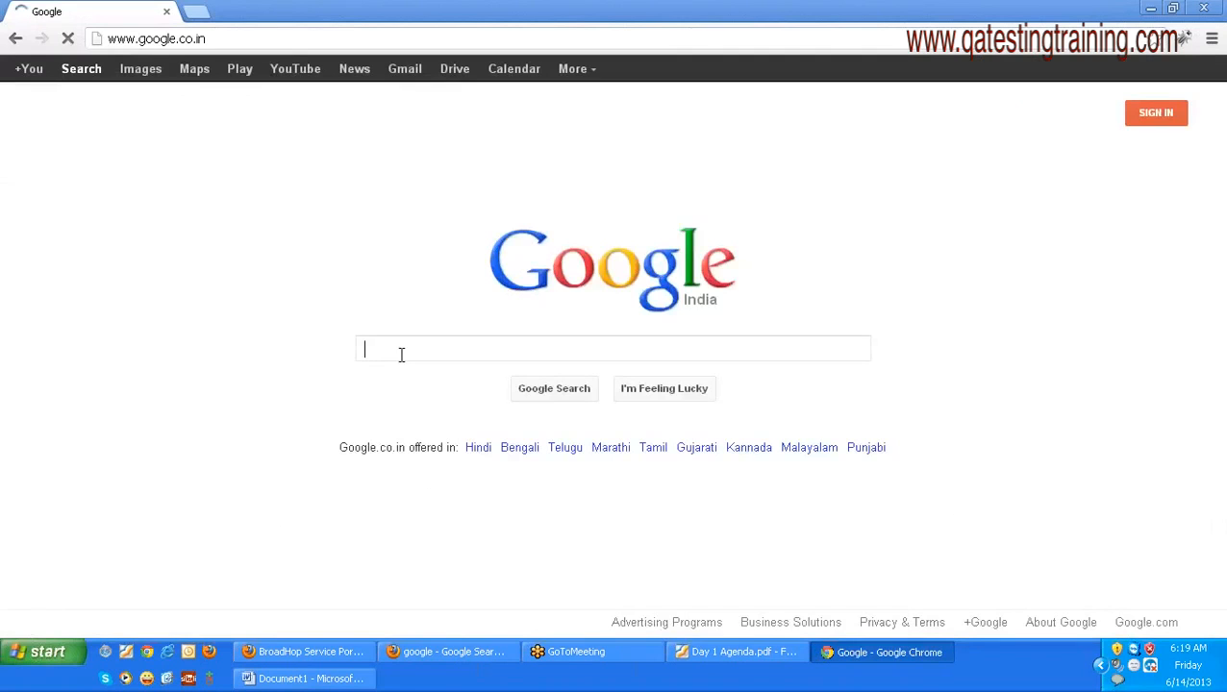
text(firebug for)
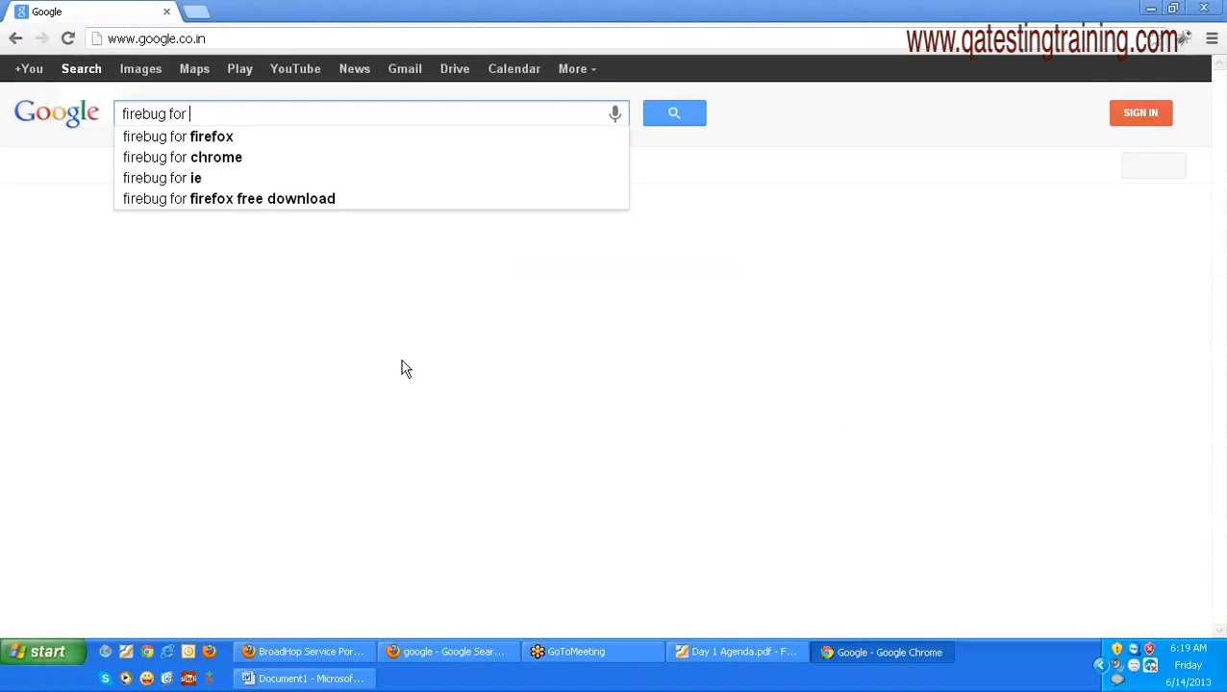
click(182, 157)
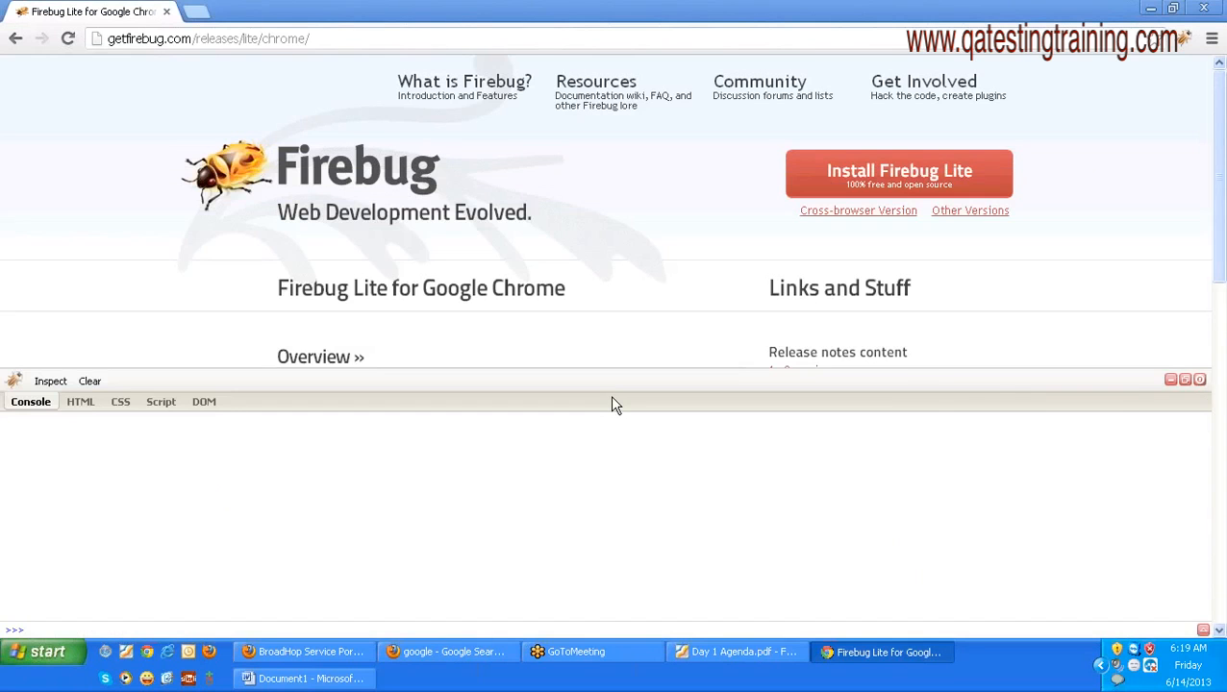
Step: View the Install Firebug Lite link in the HTML panel, then enter 'deal' as the address
click(80, 401)
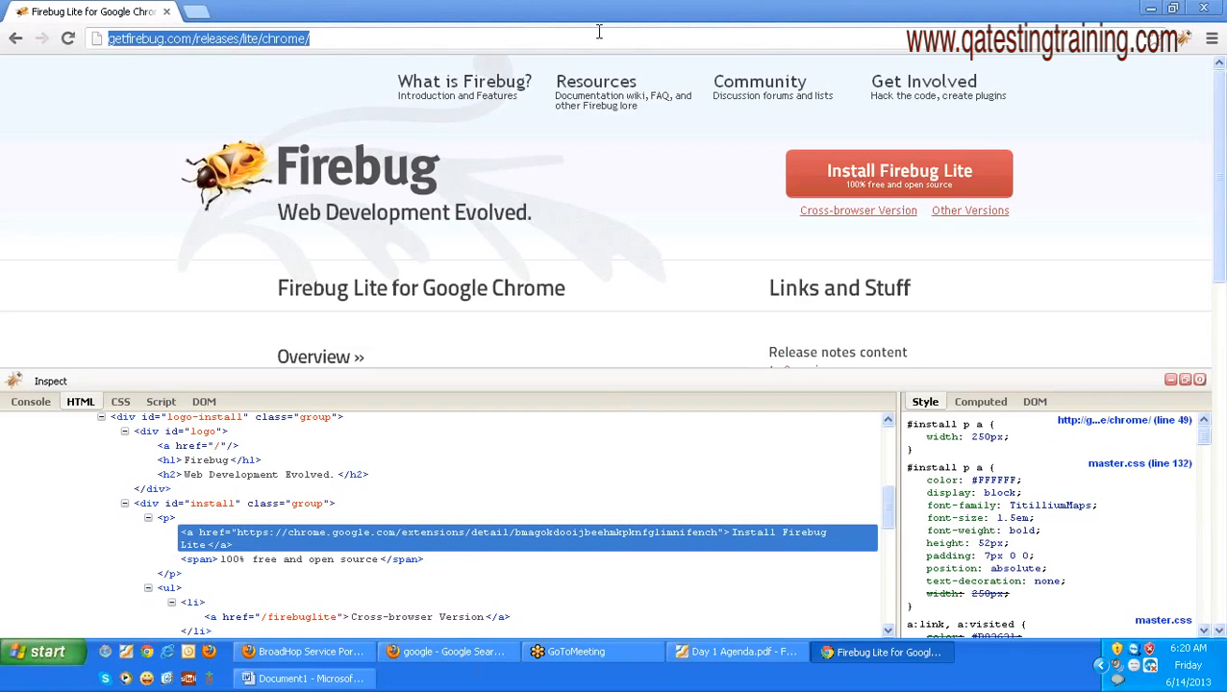
text(deal4loans.com)
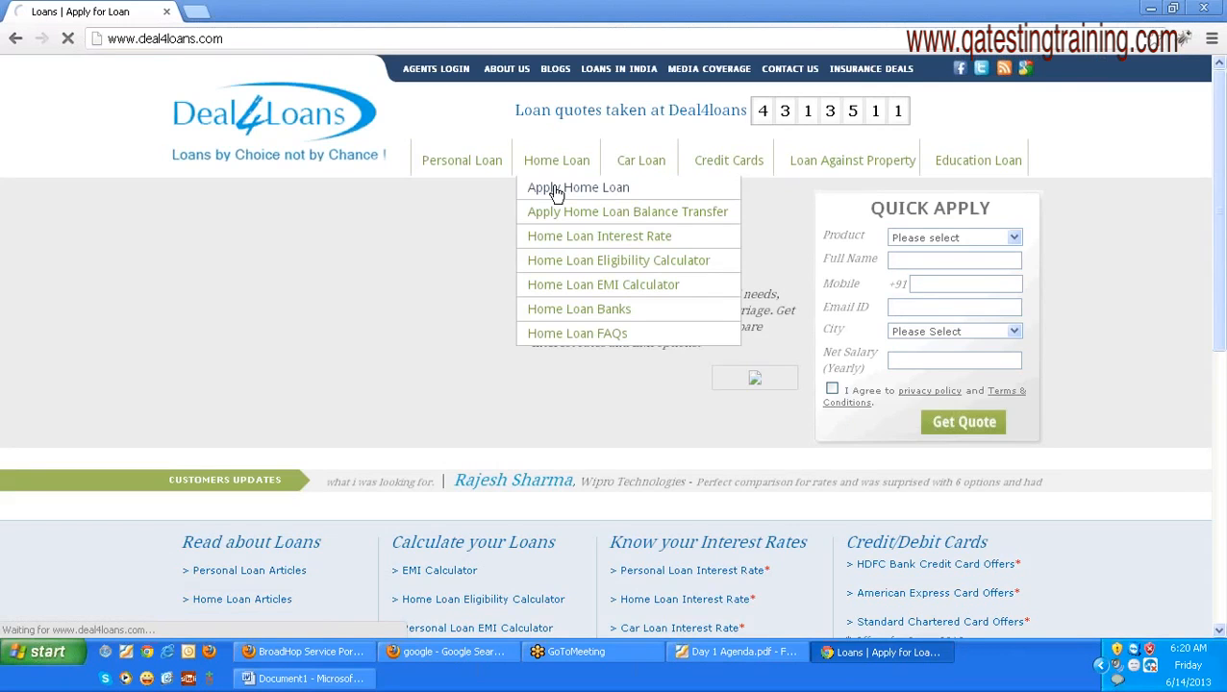
Step: Open the deal4loans Apply Home Loan page from the Home Loan menu
click(578, 187)
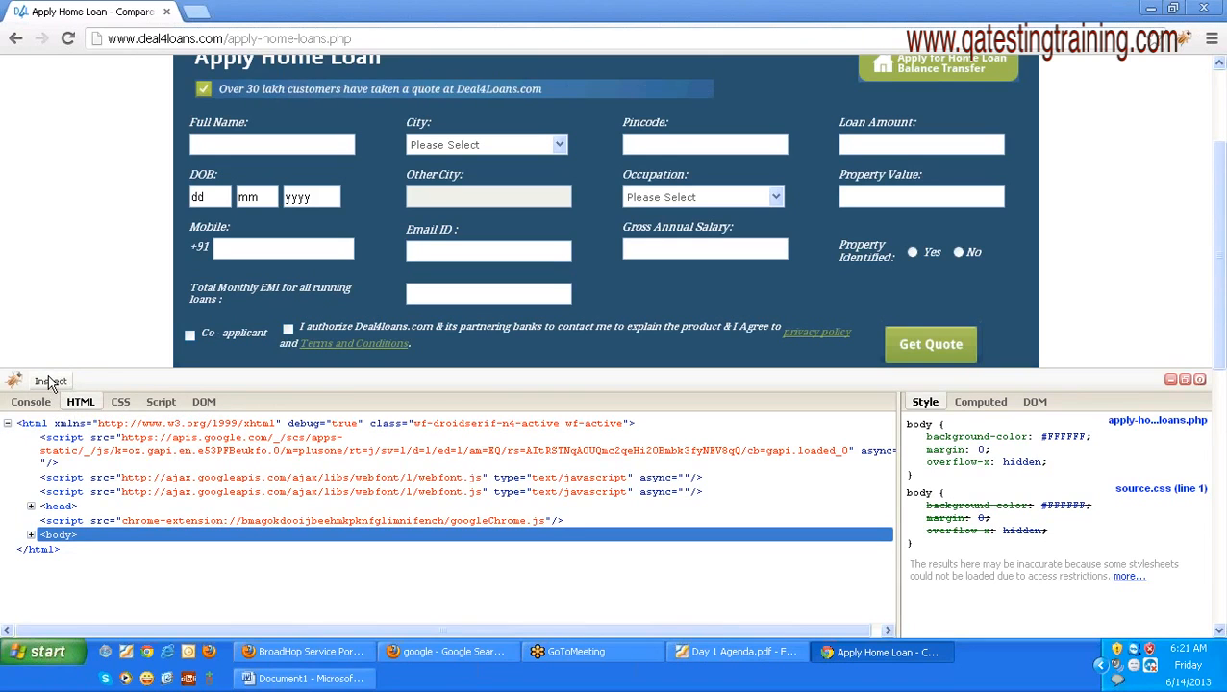
Step: Bring up the Firebug Lite options menu over the Apply Home Loan page
click(14, 381)
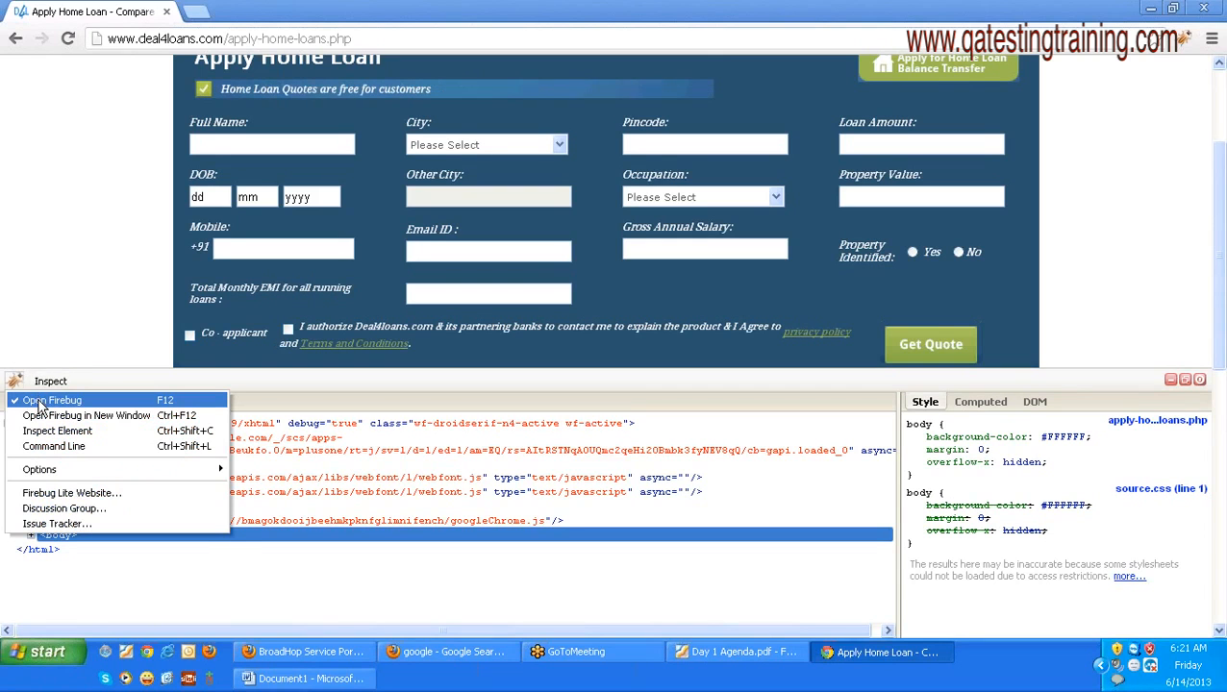
mouse_move(87, 415)
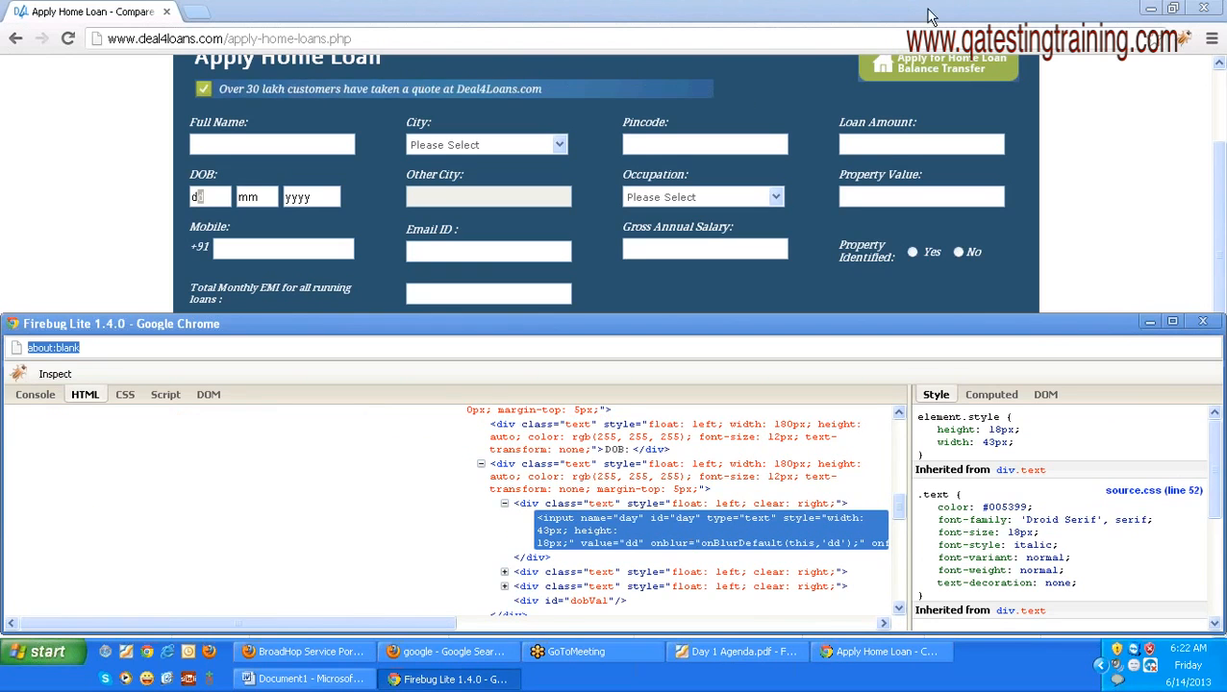
mouse_move(947, 69)
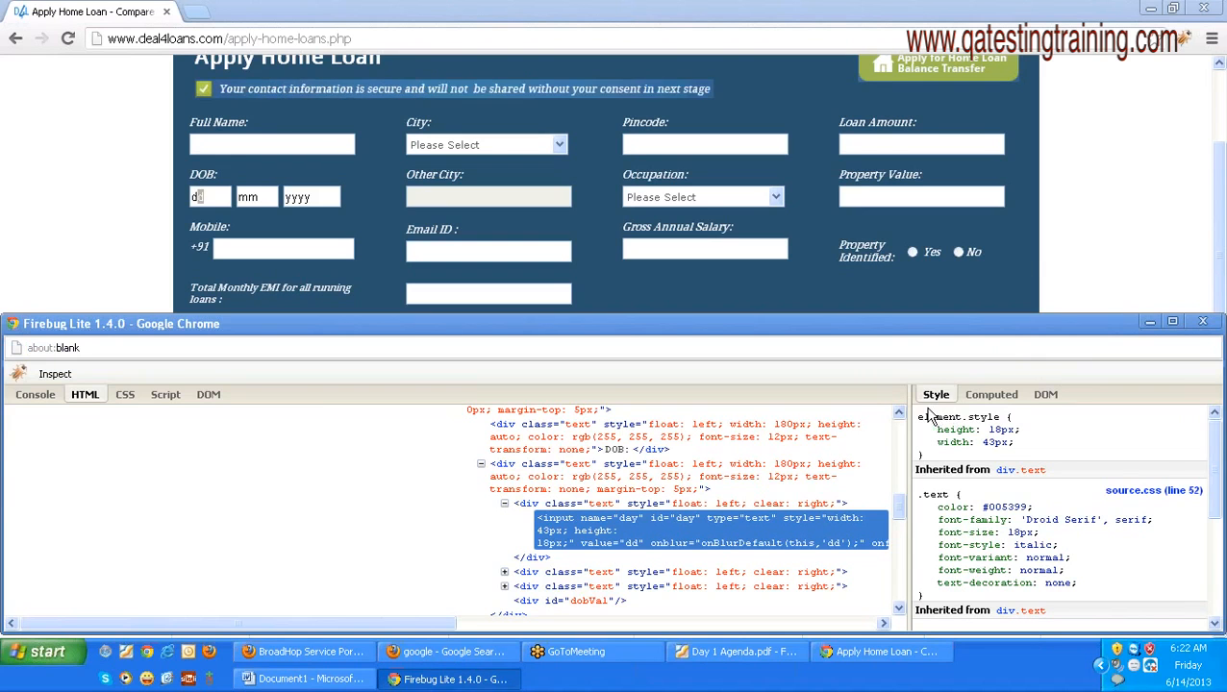
mouse_move(1156, 220)
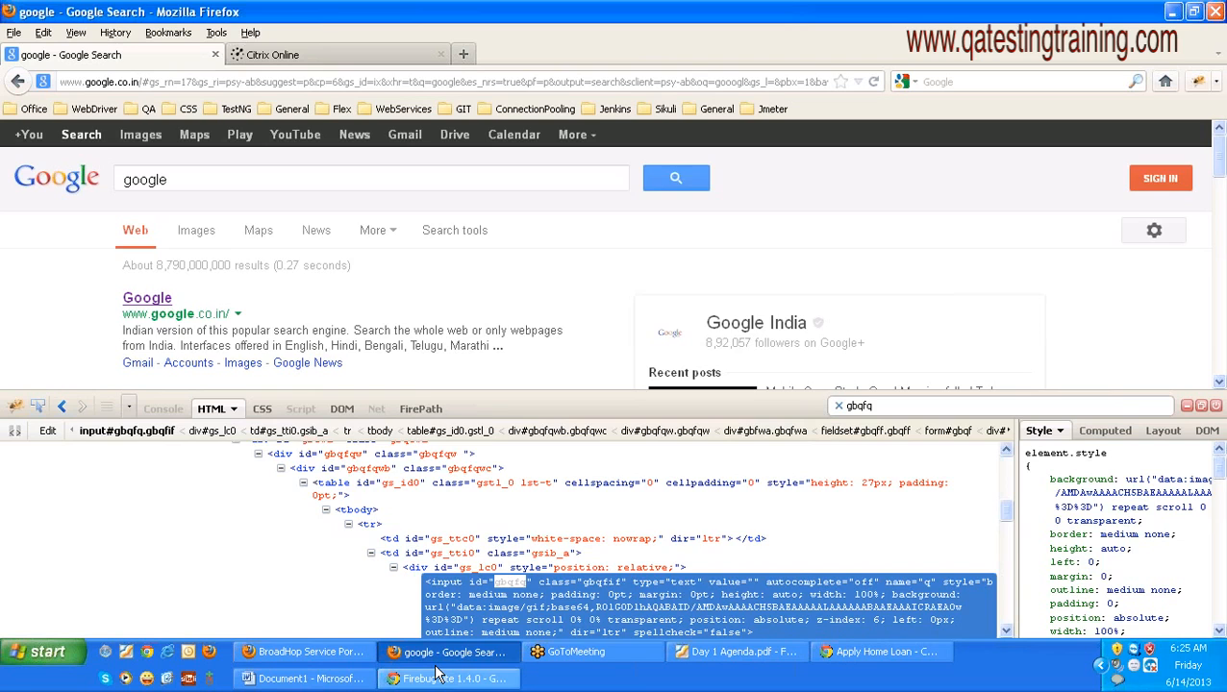
Step: Switch to Firefox and view the Apply Car Loan page's Full Name input markup
click(450, 652)
text(fullname)
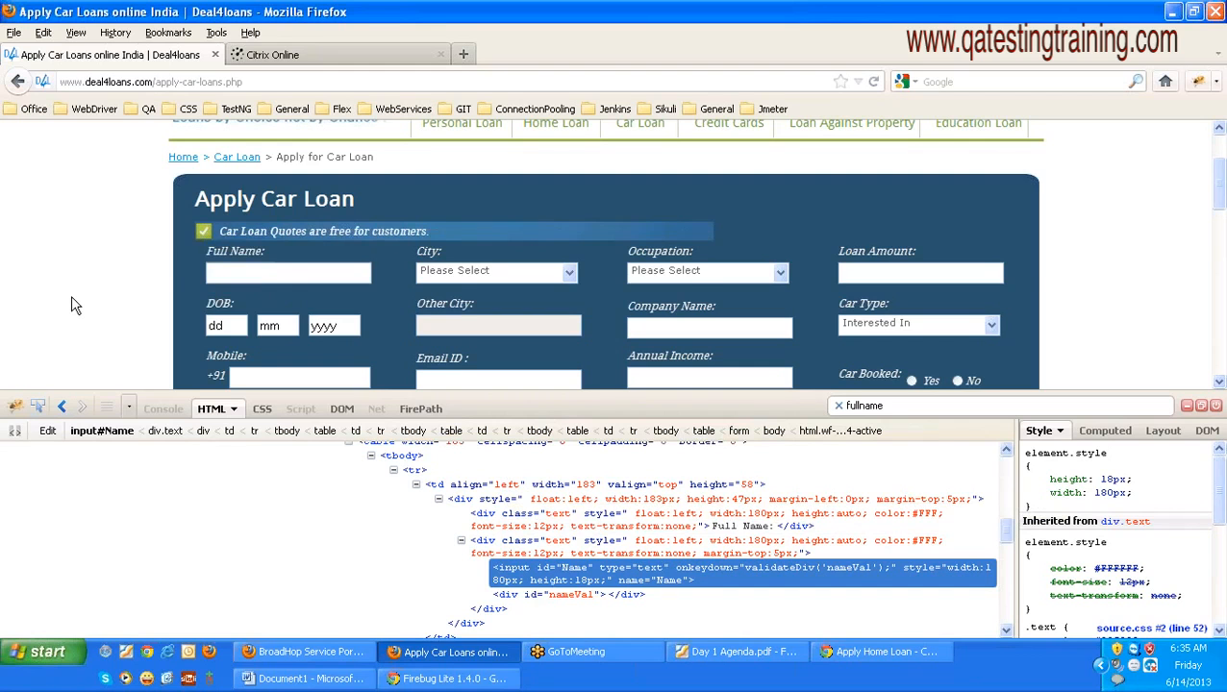
scroll(up, 3)
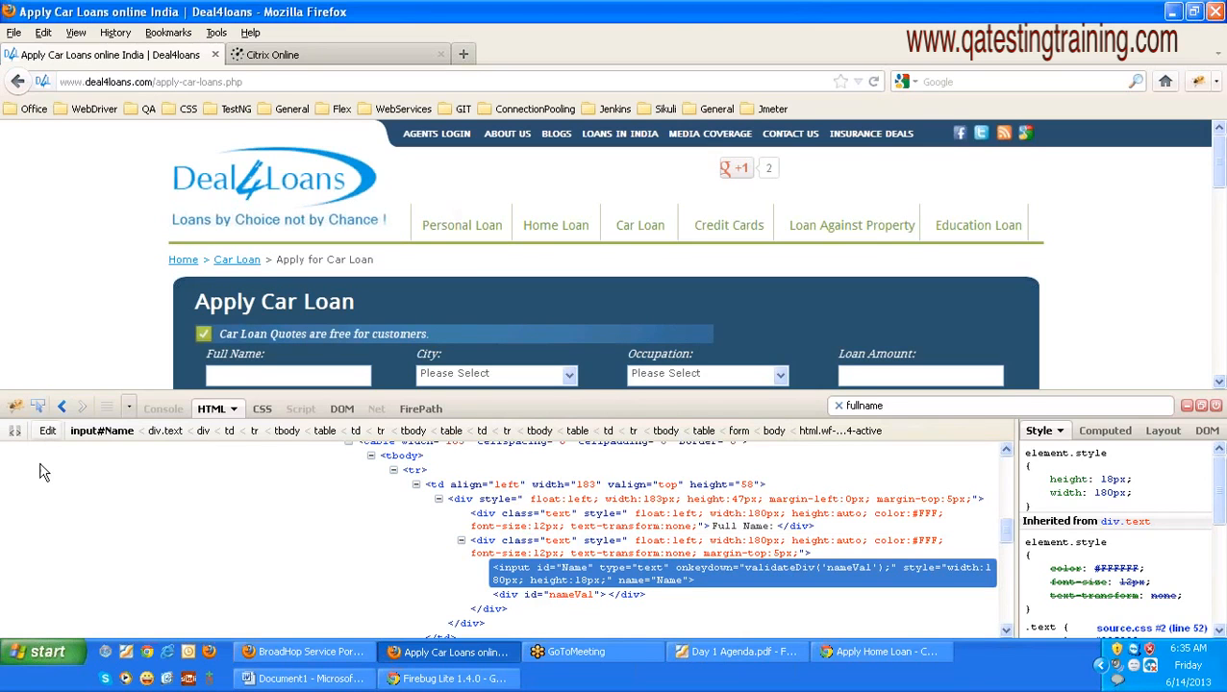
mouse_move(50, 394)
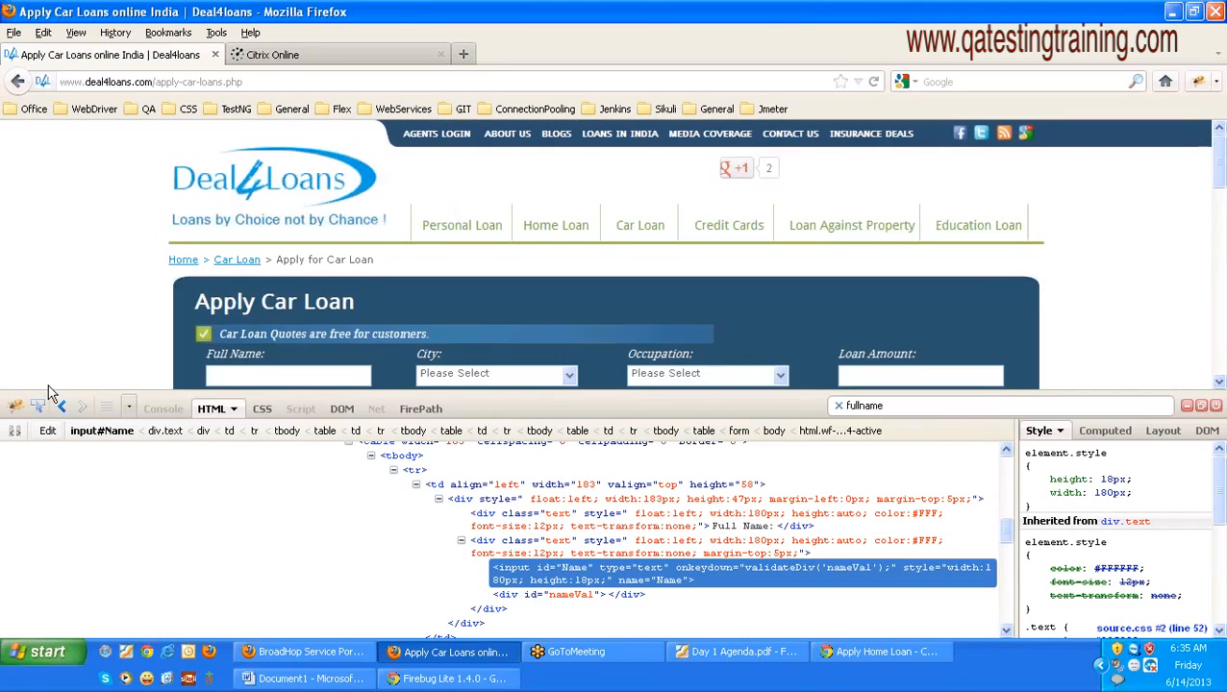